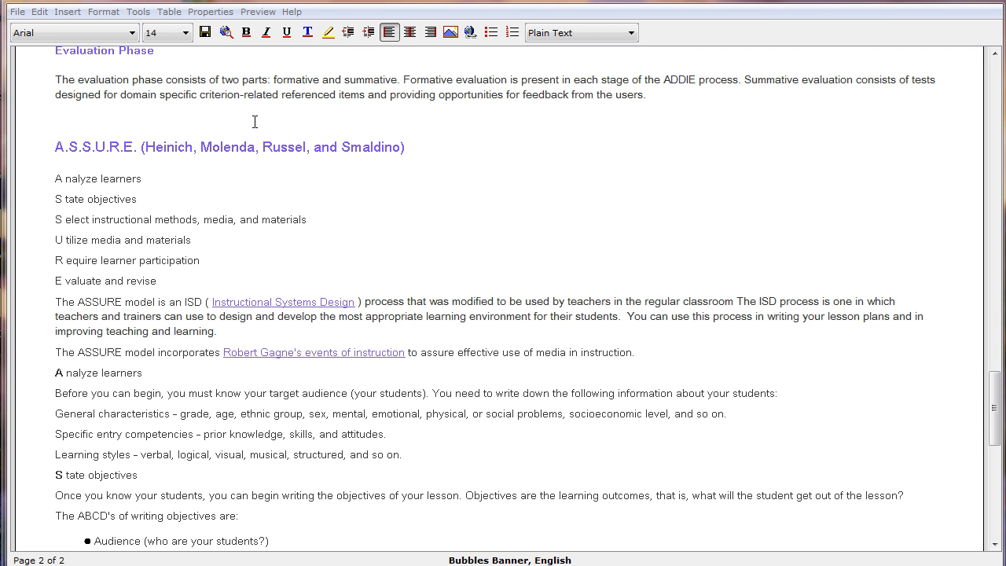
- Start a Seek A Word activity on the blank line above the A.S.S.U.R.E. heading
{"action": "left_click", "coordinate": [60, 116]}
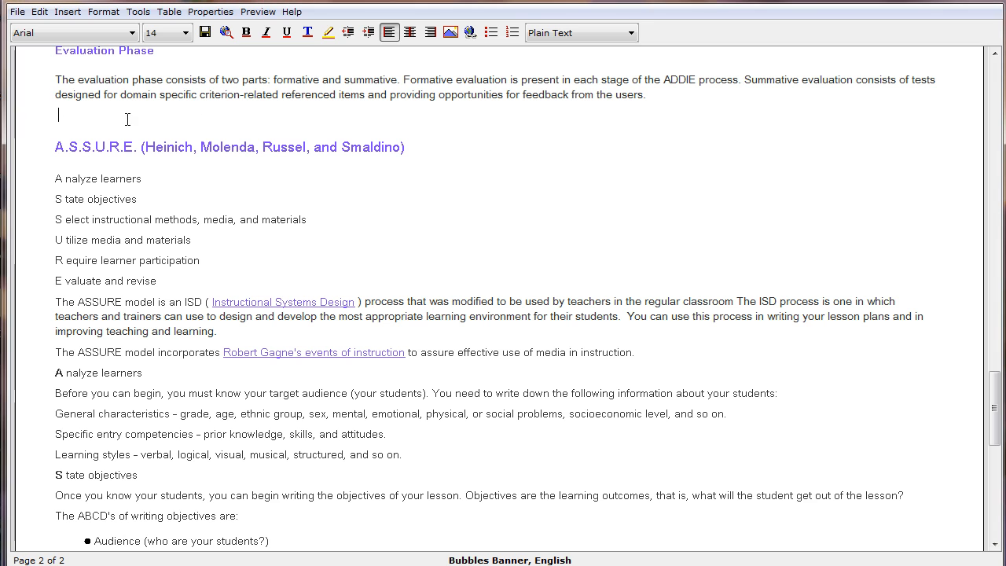
{"action": "mouse_move", "coordinate": [260, 123]}
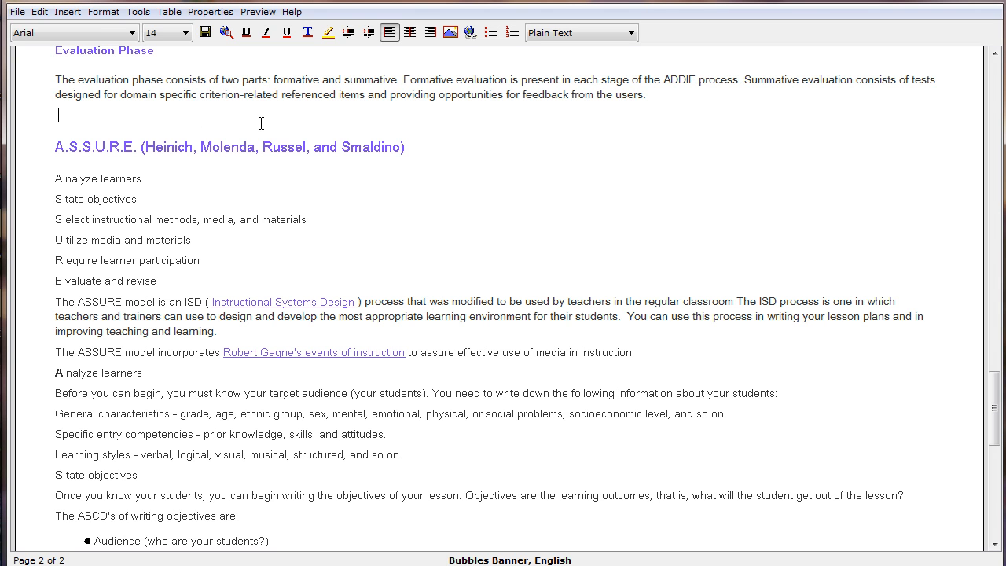
{"action": "mouse_move", "coordinate": [226, 123]}
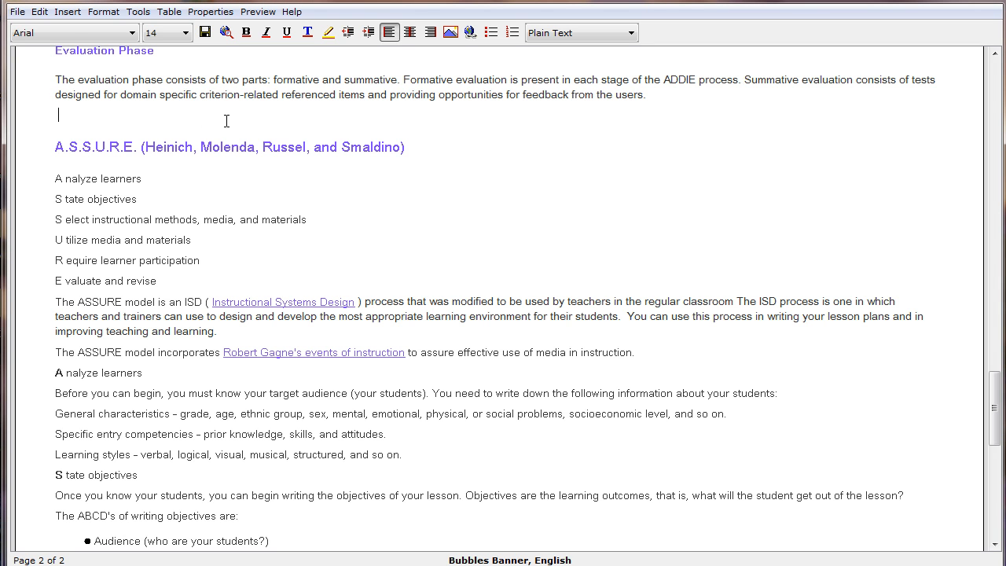
{"action": "left_click", "coordinate": [68, 11]}
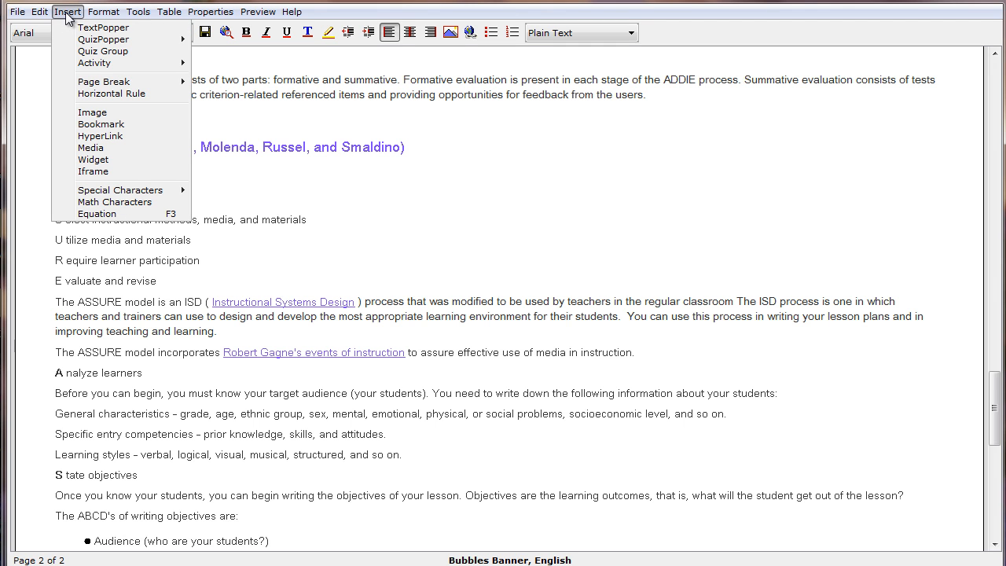
{"action": "mouse_move", "coordinate": [94, 63]}
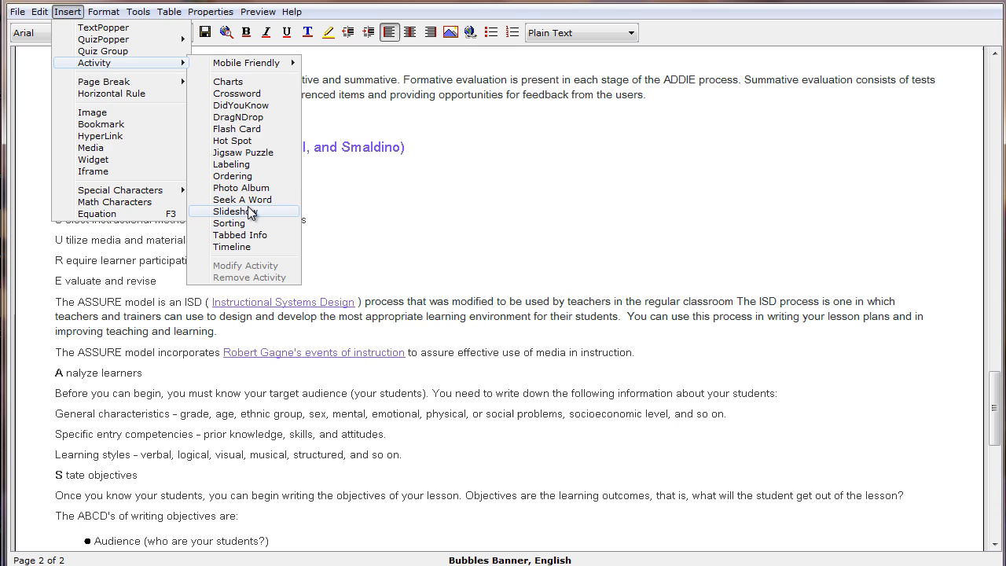
{"action": "left_click", "coordinate": [242, 198]}
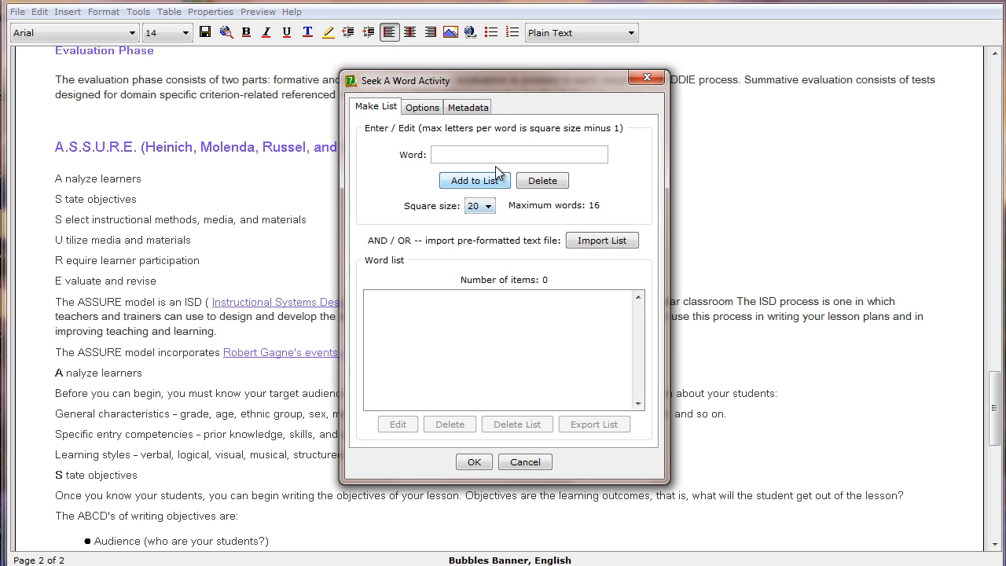
- Add 'softchalk' as the first word in the puzzle's word list
{"action": "type", "text": "so"}
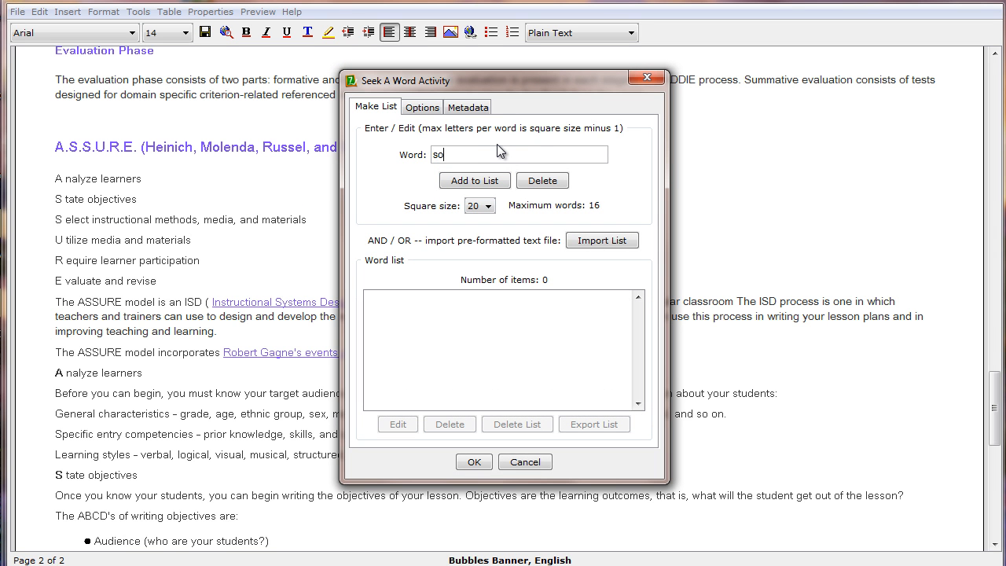
{"action": "type", "text": "ftchalk"}
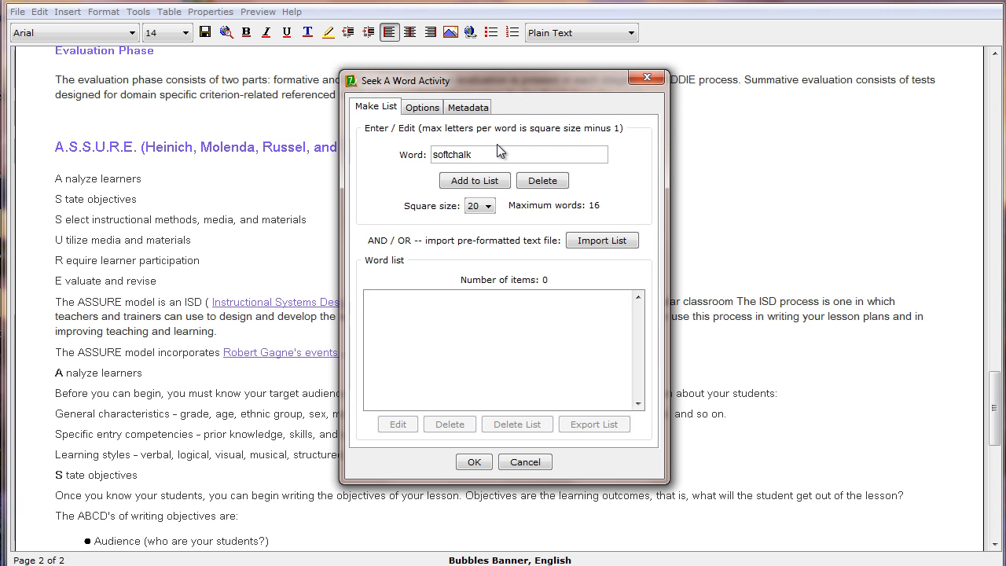
{"action": "left_click", "coordinate": [475, 179]}
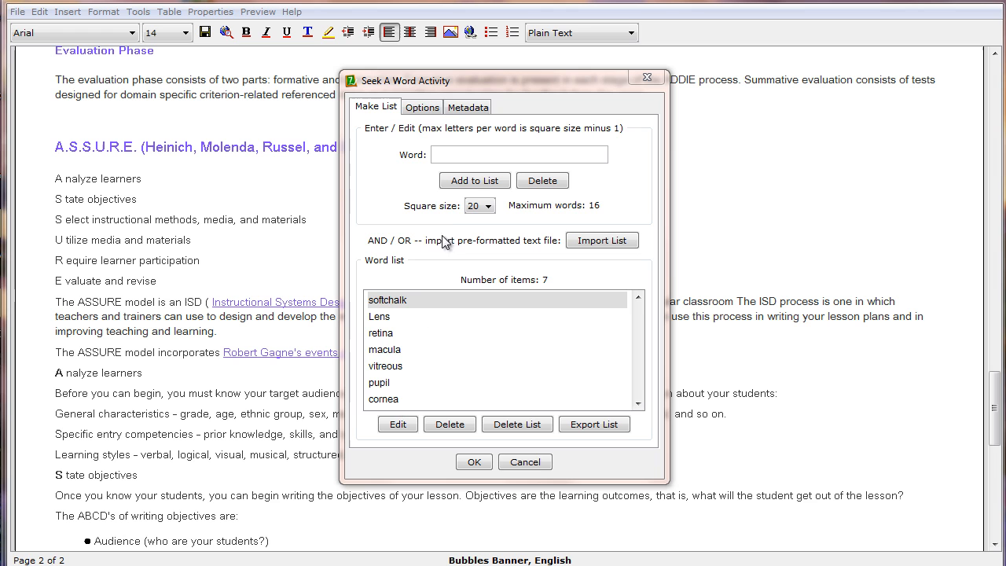
{"action": "mouse_move", "coordinate": [437, 219]}
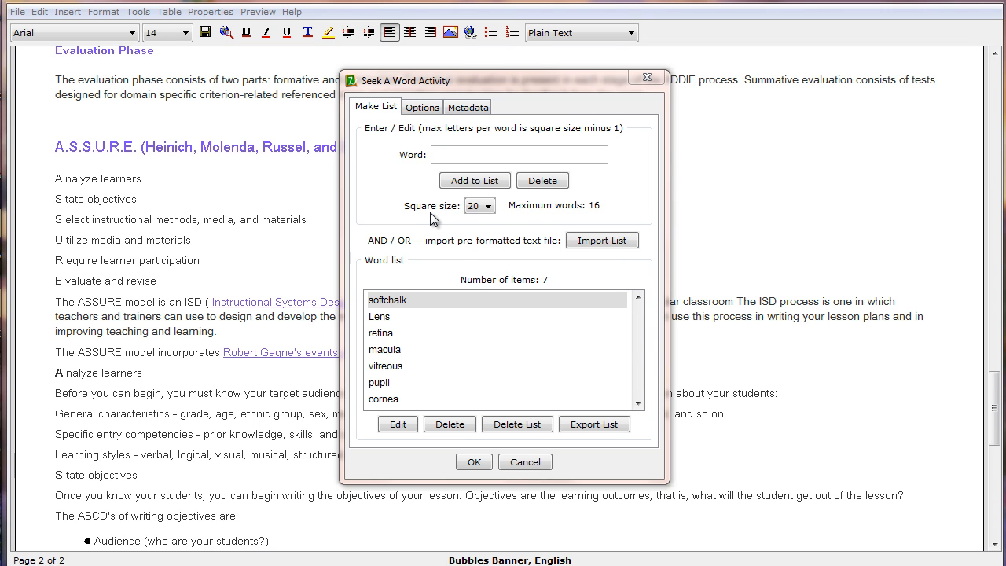
{"action": "left_click", "coordinate": [489, 204]}
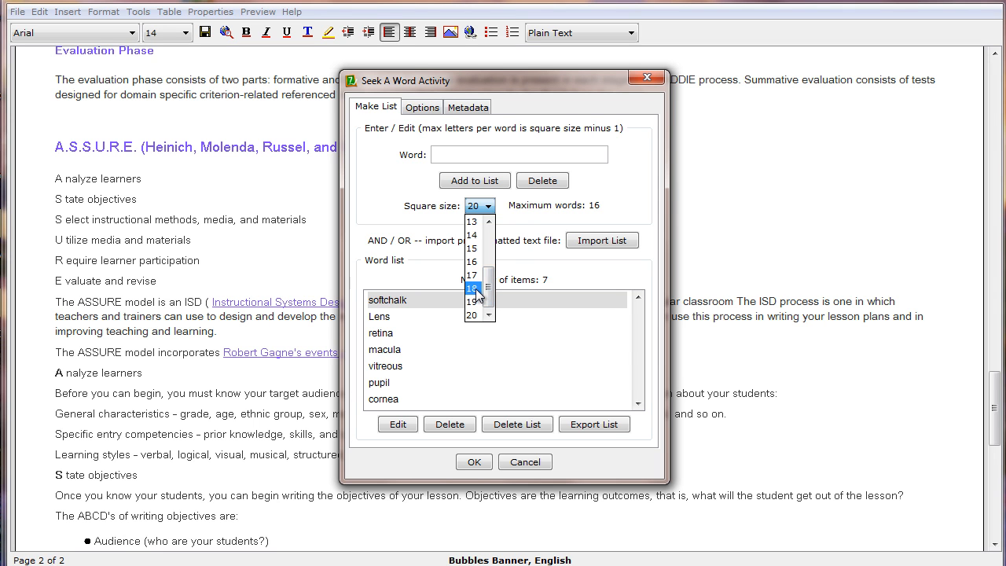
{"action": "left_click", "coordinate": [471, 288]}
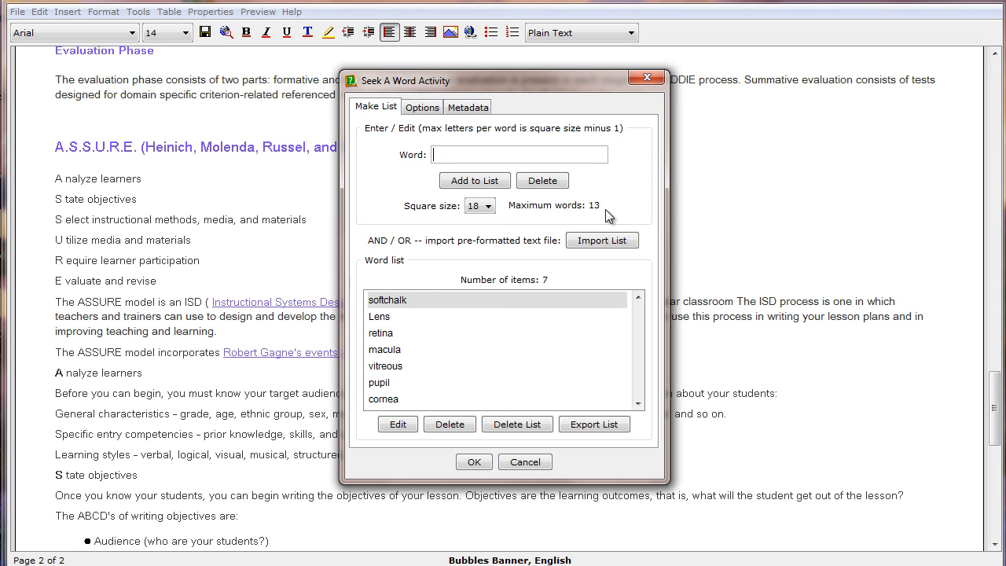
{"action": "mouse_move", "coordinate": [568, 218]}
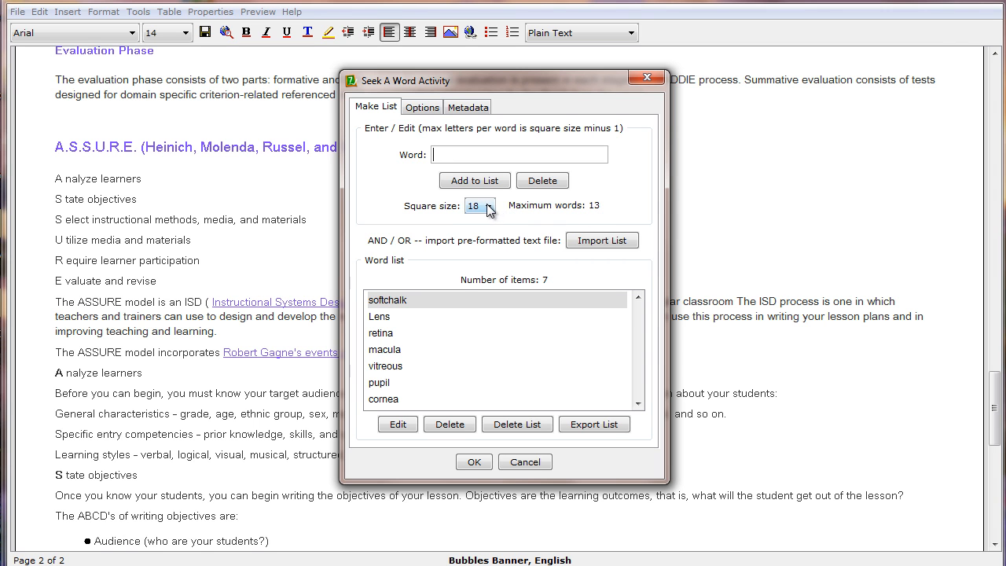
{"action": "left_click", "coordinate": [490, 202]}
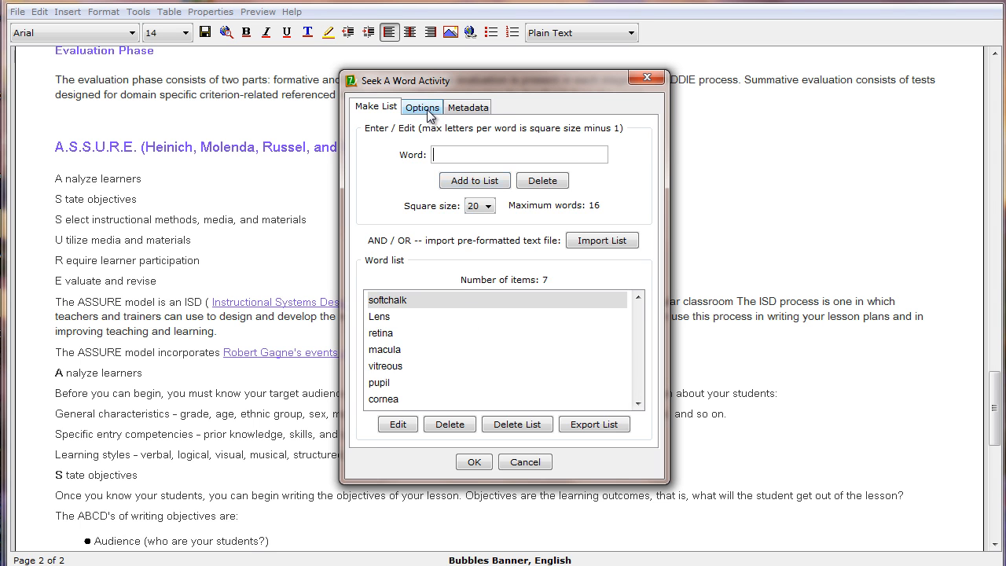
- Enable hints, restart button and inline display, and award 4 points for the puzzle
{"action": "left_click", "coordinate": [421, 107]}
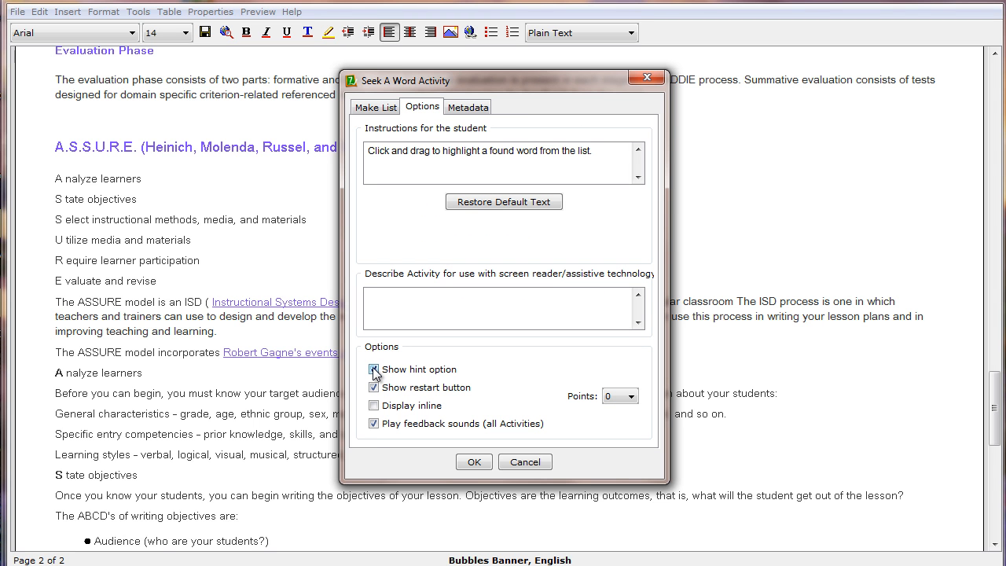
{"action": "left_click", "coordinate": [374, 370]}
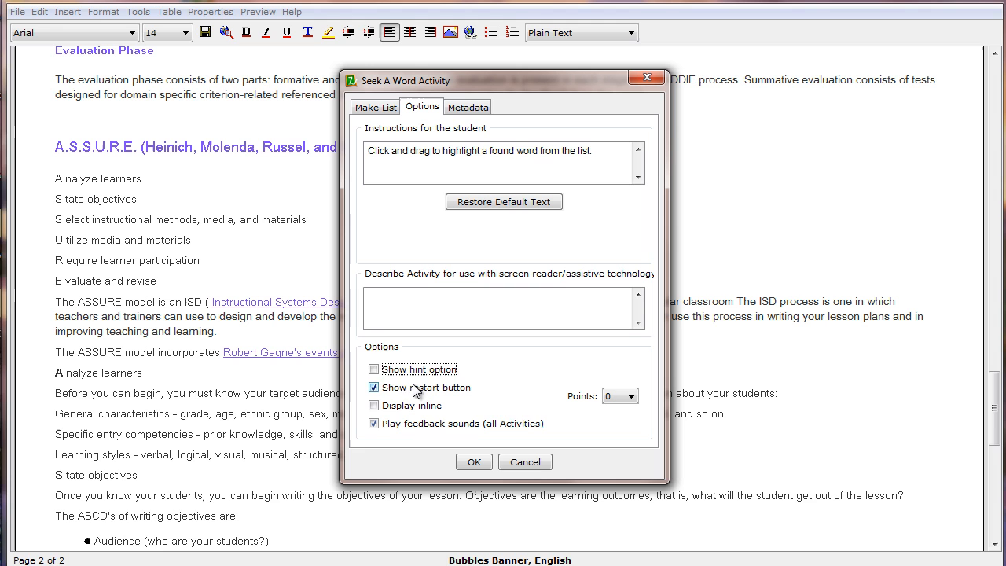
{"action": "left_click", "coordinate": [374, 368]}
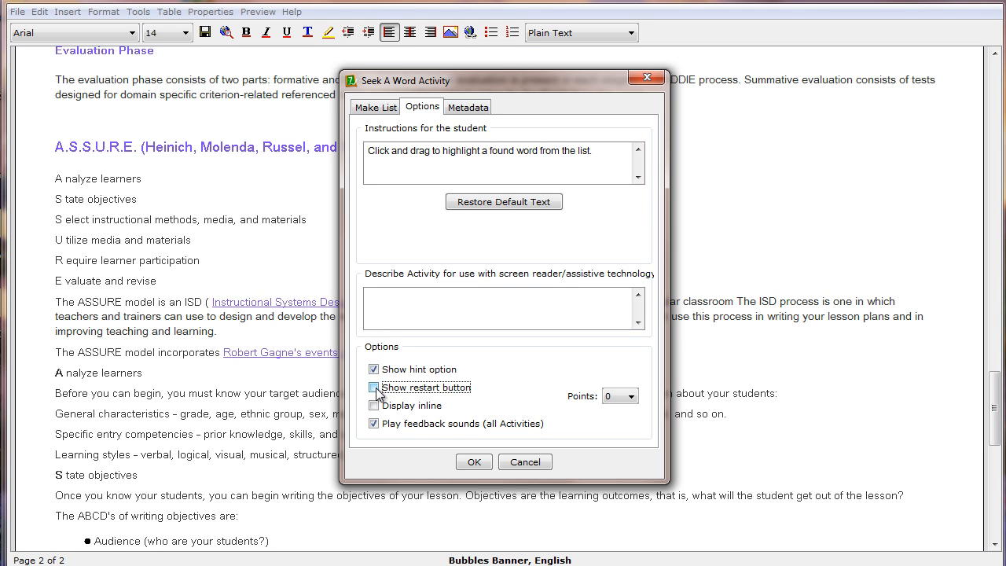
{"action": "left_click", "coordinate": [374, 386]}
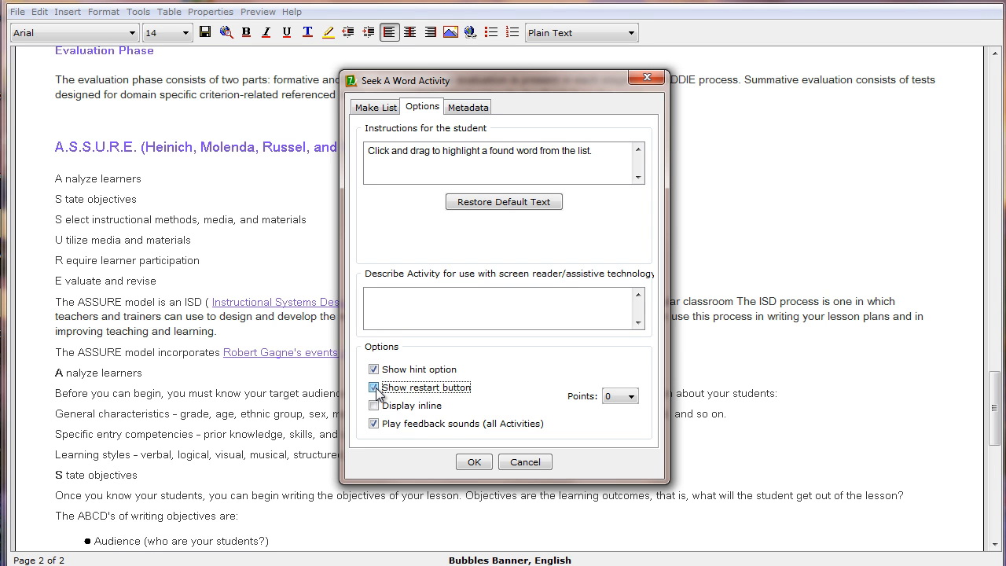
{"action": "left_click", "coordinate": [374, 386]}
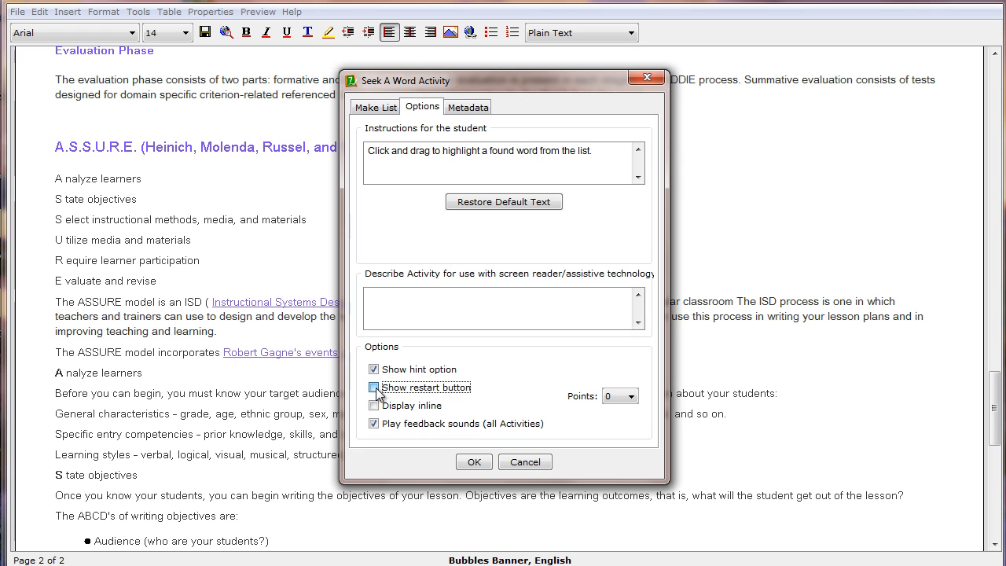
{"action": "left_click", "coordinate": [374, 387]}
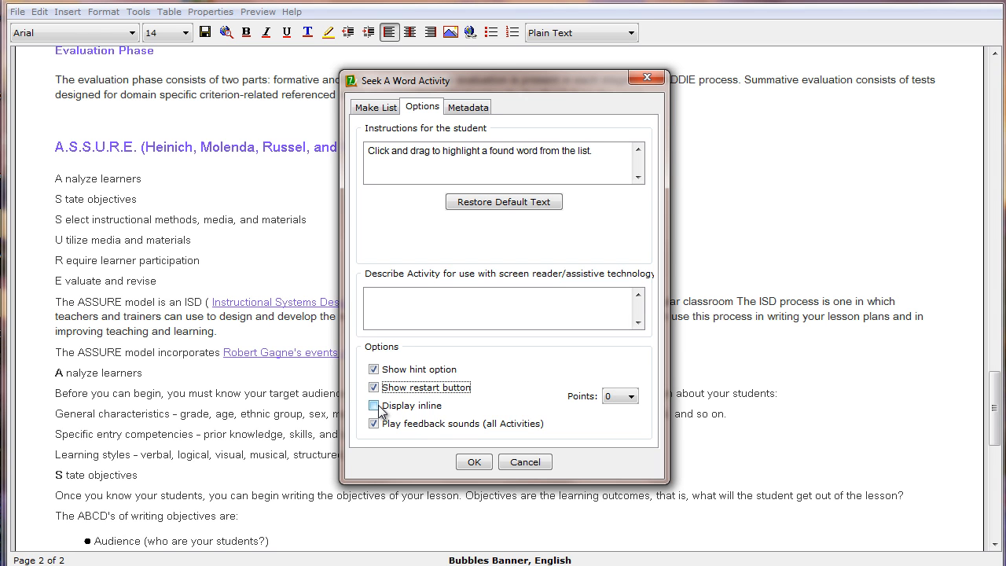
{"action": "left_click", "coordinate": [374, 405]}
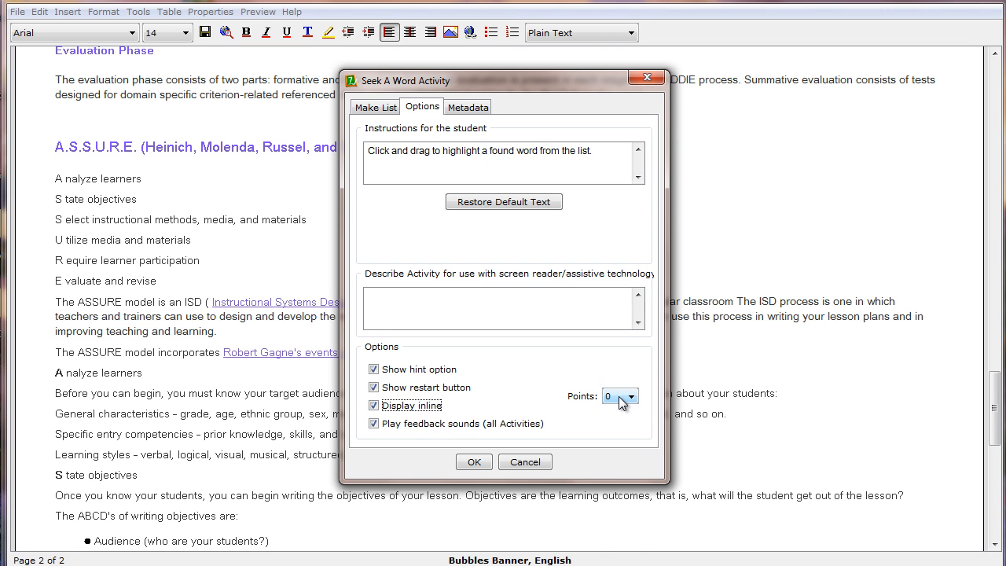
{"action": "left_click", "coordinate": [631, 396]}
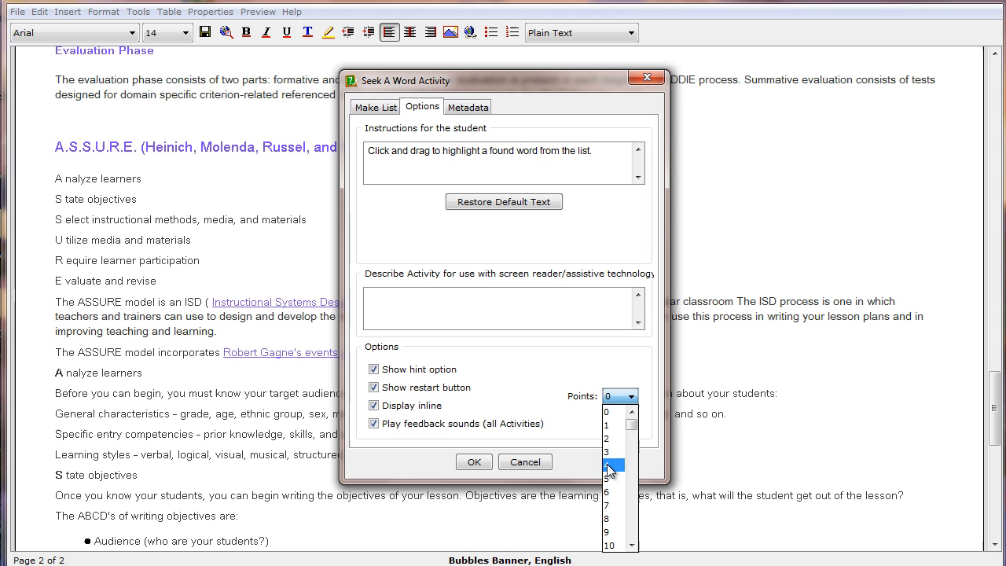
{"action": "left_click", "coordinate": [606, 465]}
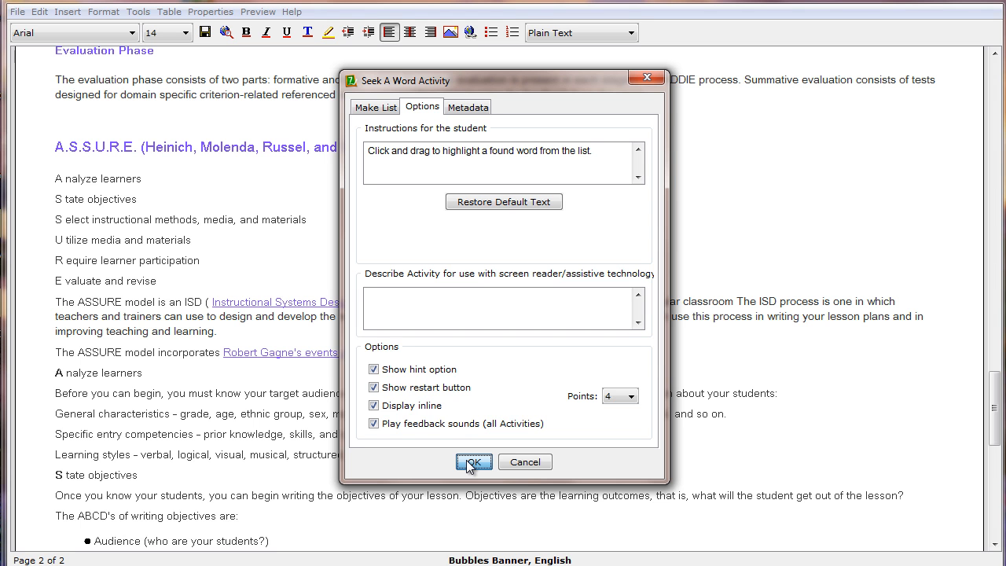
- Insert the puzzle, save the ADDIE lesson and preview it in Firefox
{"action": "left_click", "coordinate": [474, 462]}
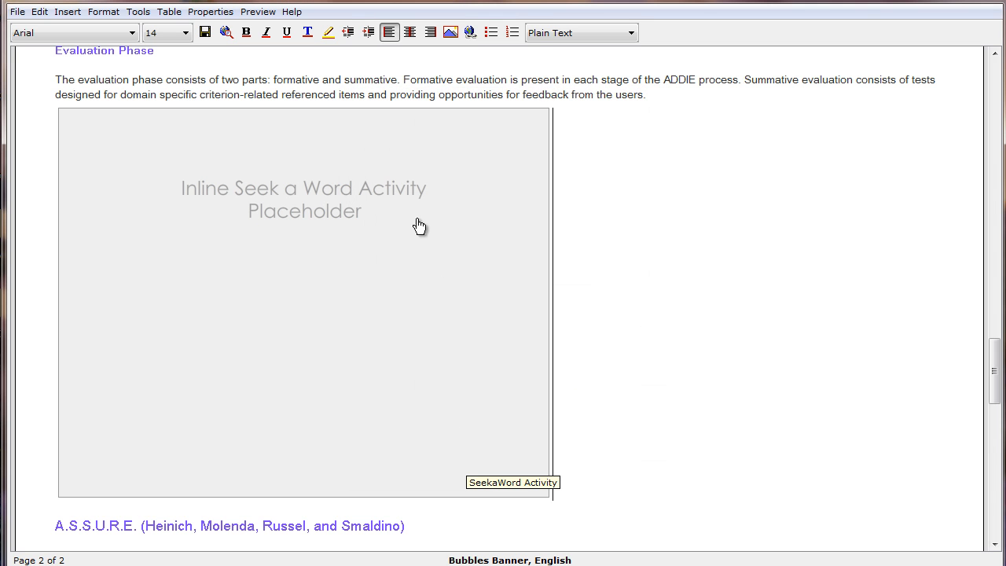
{"action": "mouse_move", "coordinate": [270, 341]}
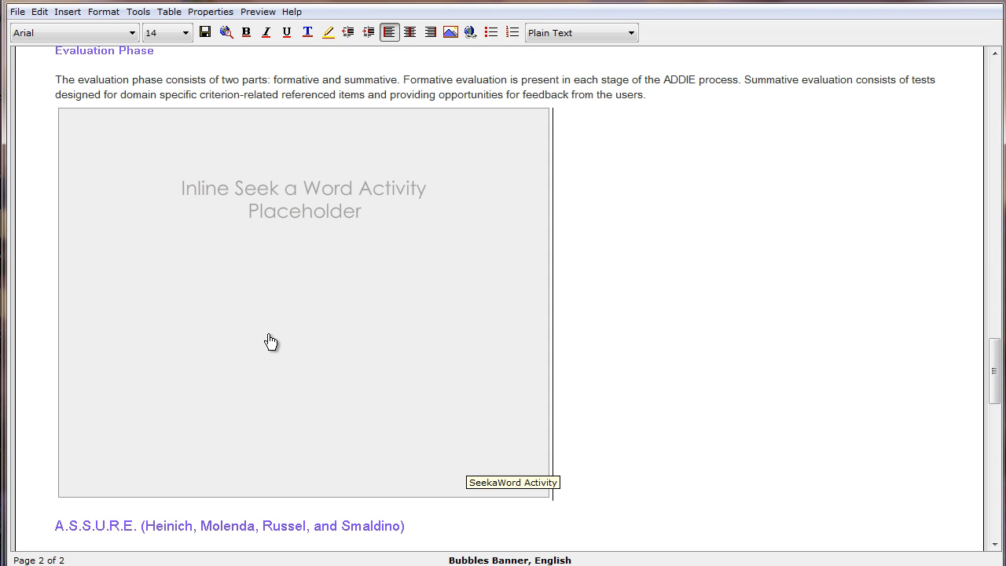
{"action": "left_click", "coordinate": [226, 31]}
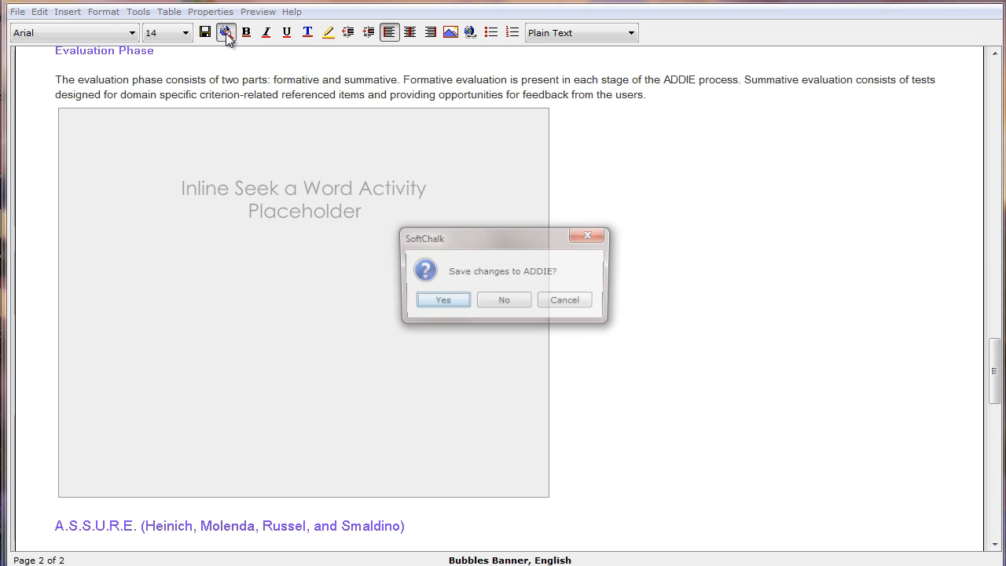
{"action": "left_click", "coordinate": [440, 302]}
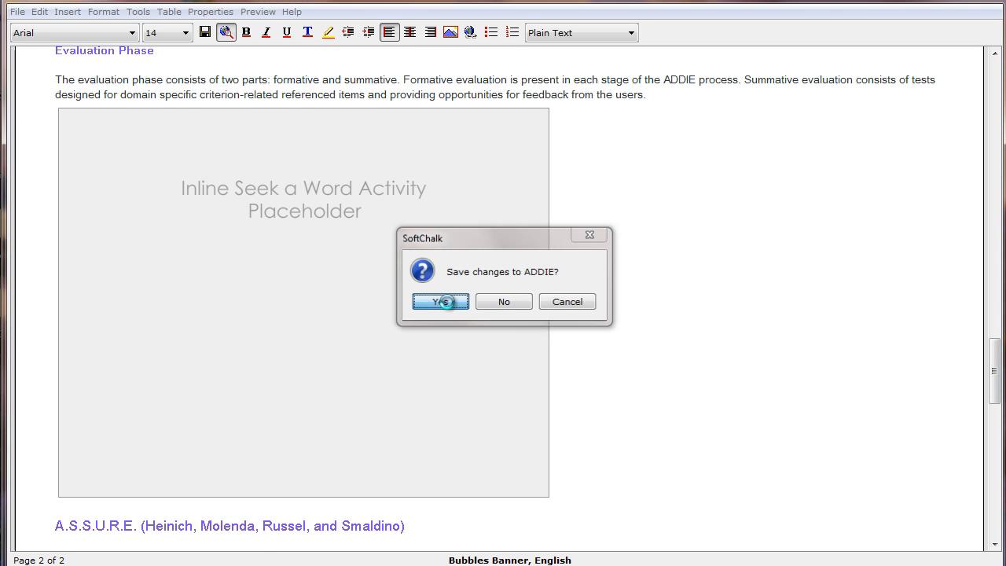
{"action": "left_click", "coordinate": [440, 301]}
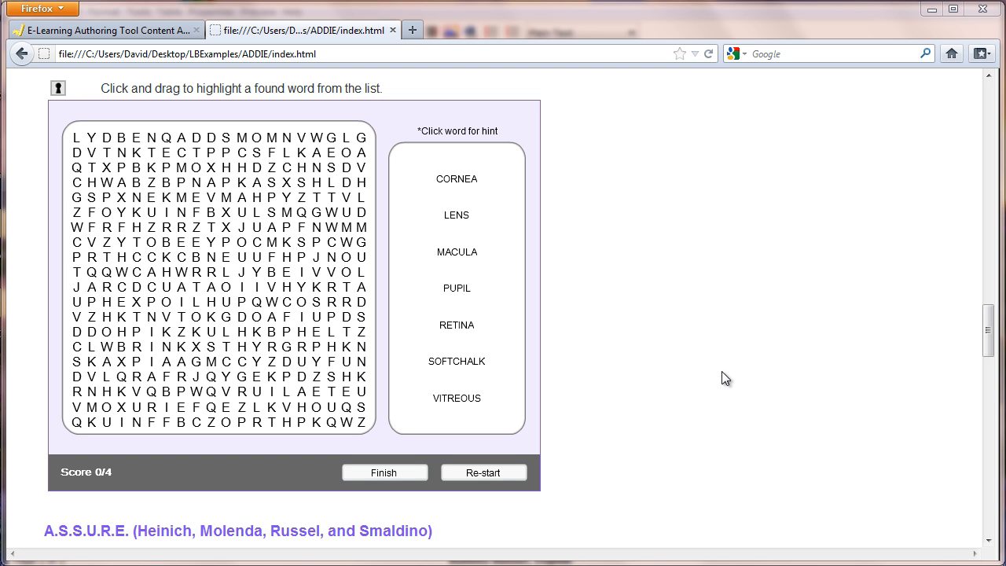